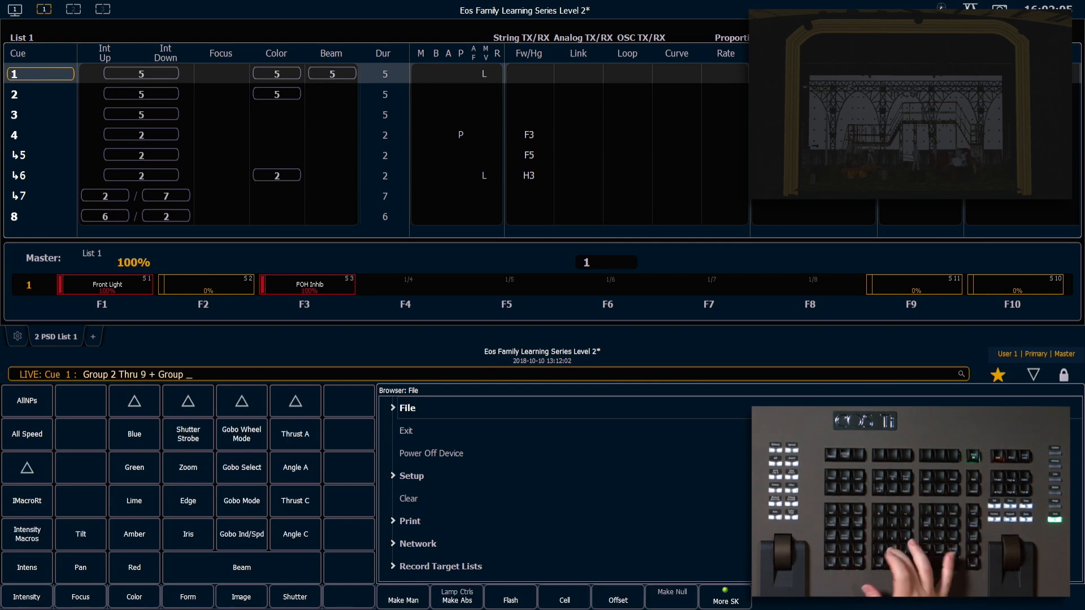
Combine groups 2 through 9 plus group 22 and record them as group 99.
{"action": "type", "text": "22 Record Group"}
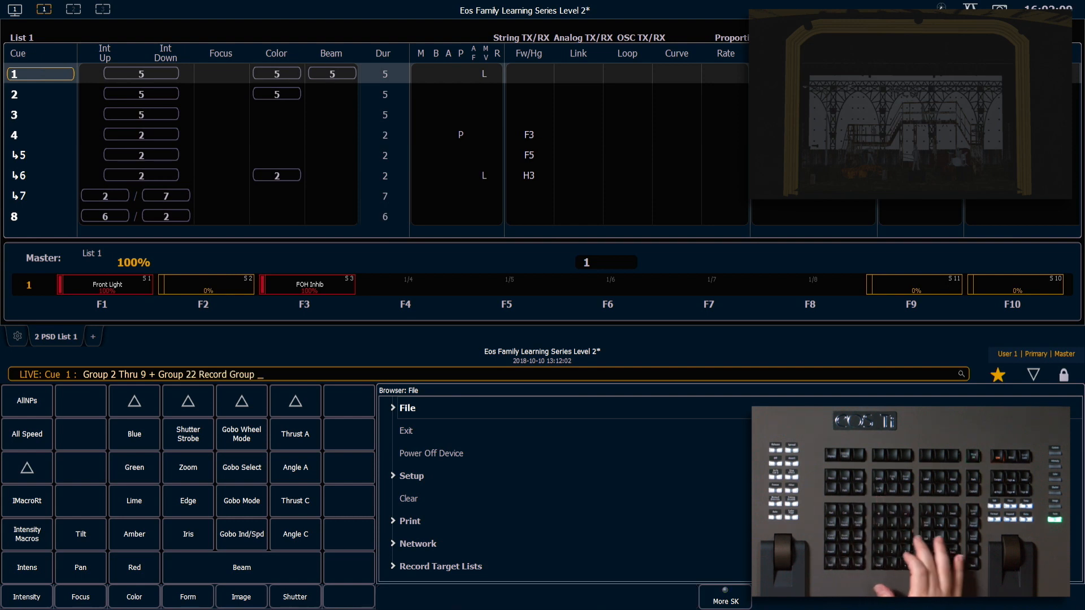
{"action": "type", "text": "99 @ Full ♦"}
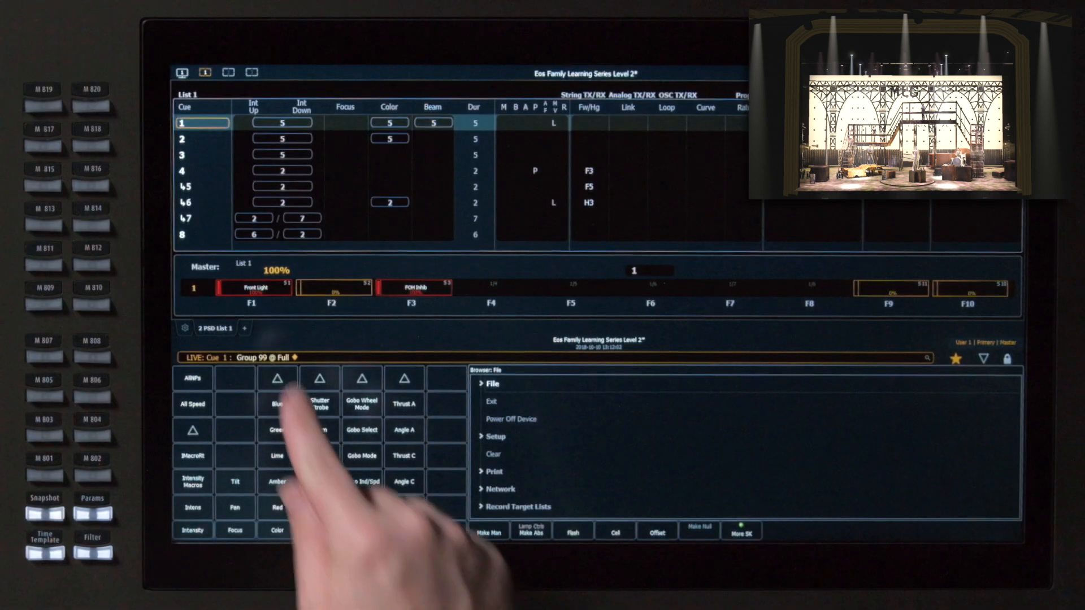
Open the Color Picker display for group 99 at full.
{"action": "left_click", "coordinate": [277, 530]}
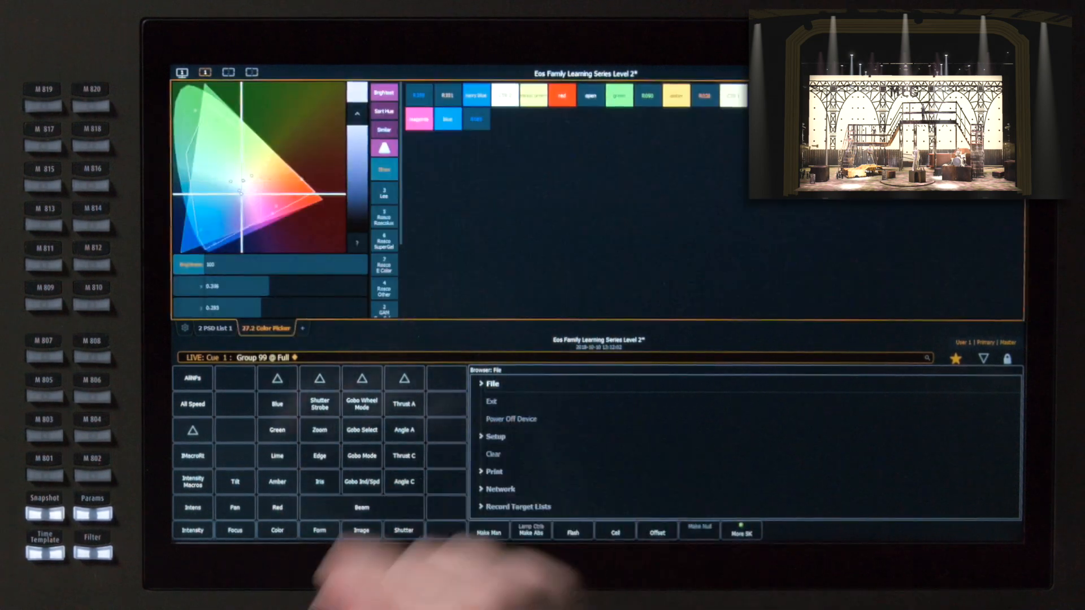
Pick a saturated red in the colour picker gamut for group 99.
{"action": "left_click", "coordinate": [312, 201]}
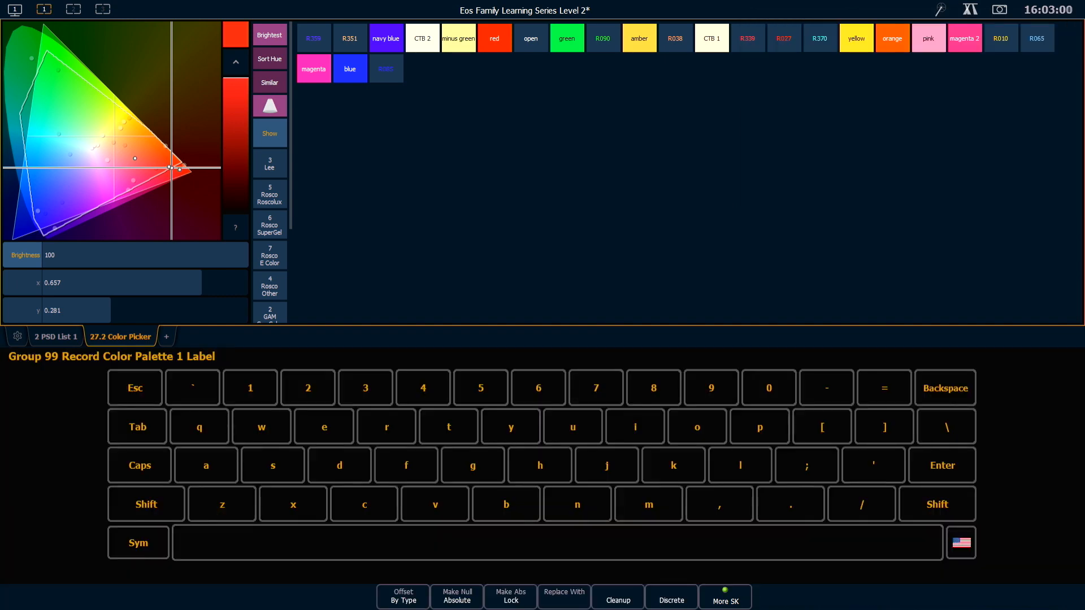
{"action": "type", "text": "Red"}
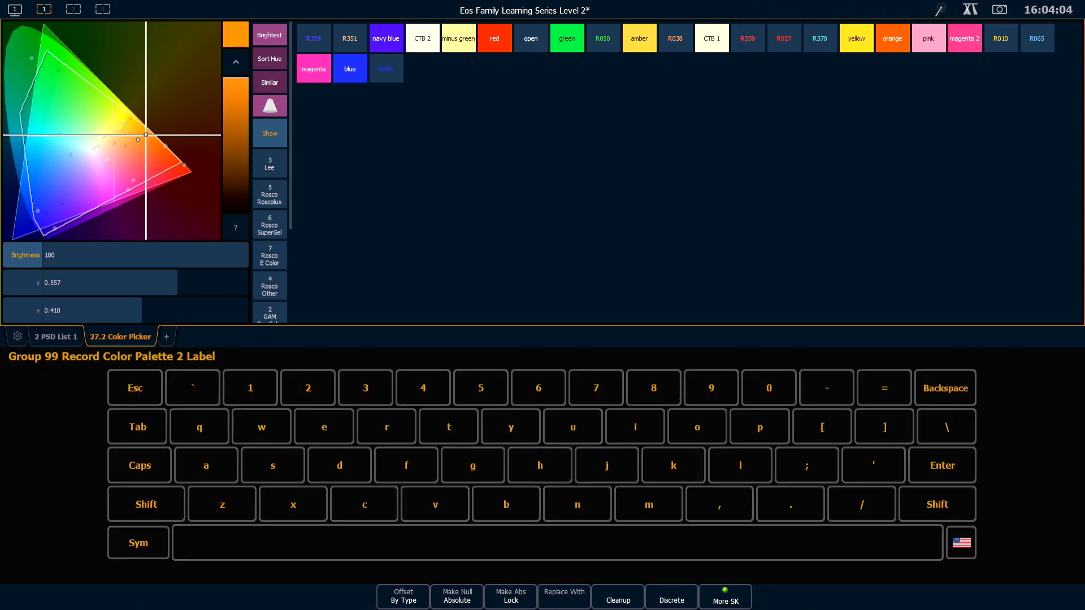
Enter 'O' as the first letter of palette 2's label.
{"action": "left_click", "coordinate": [697, 426]}
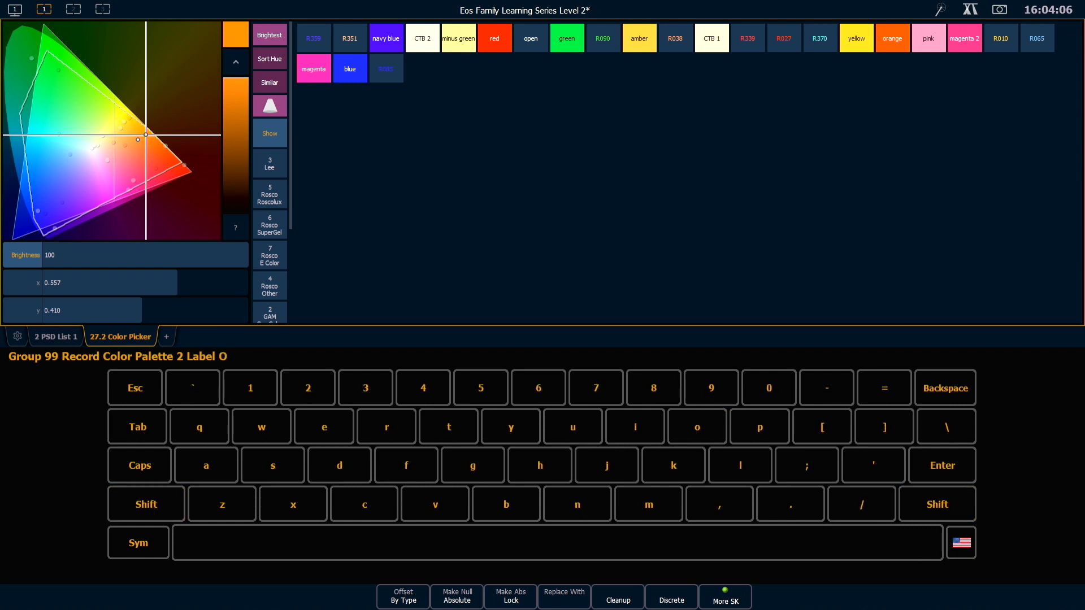